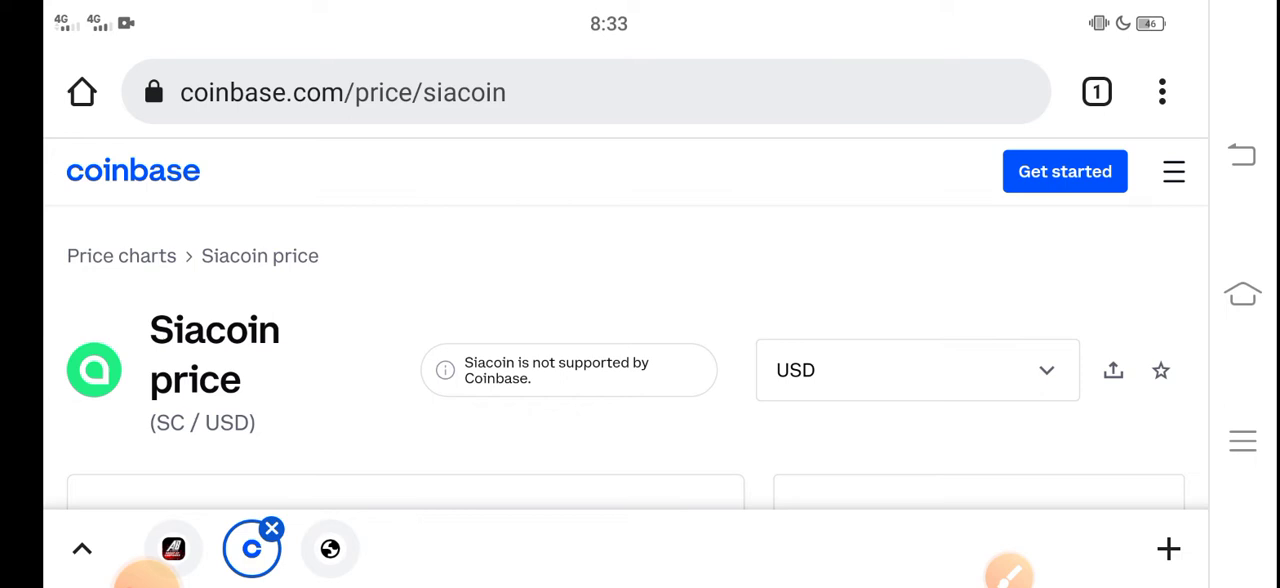
- Scroll the Siacoin price page down until the price chart is in view
{"action": "scroll", "scroll_direction": "down", "scroll_amount": 3}
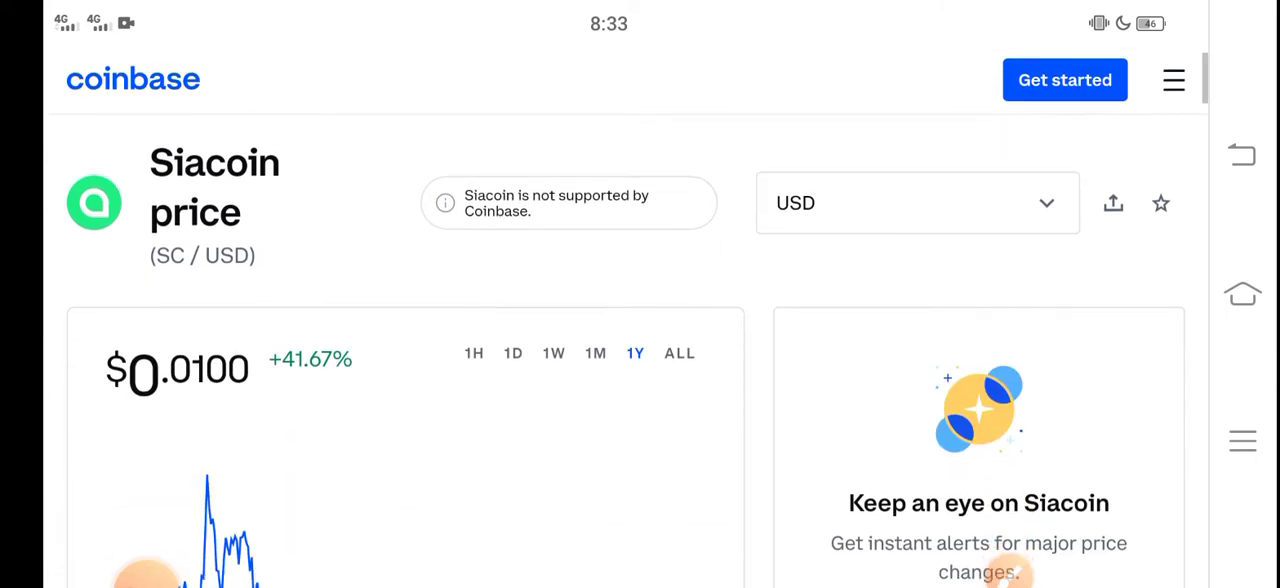
{"action": "scroll", "scroll_direction": "down", "scroll_amount": 3}
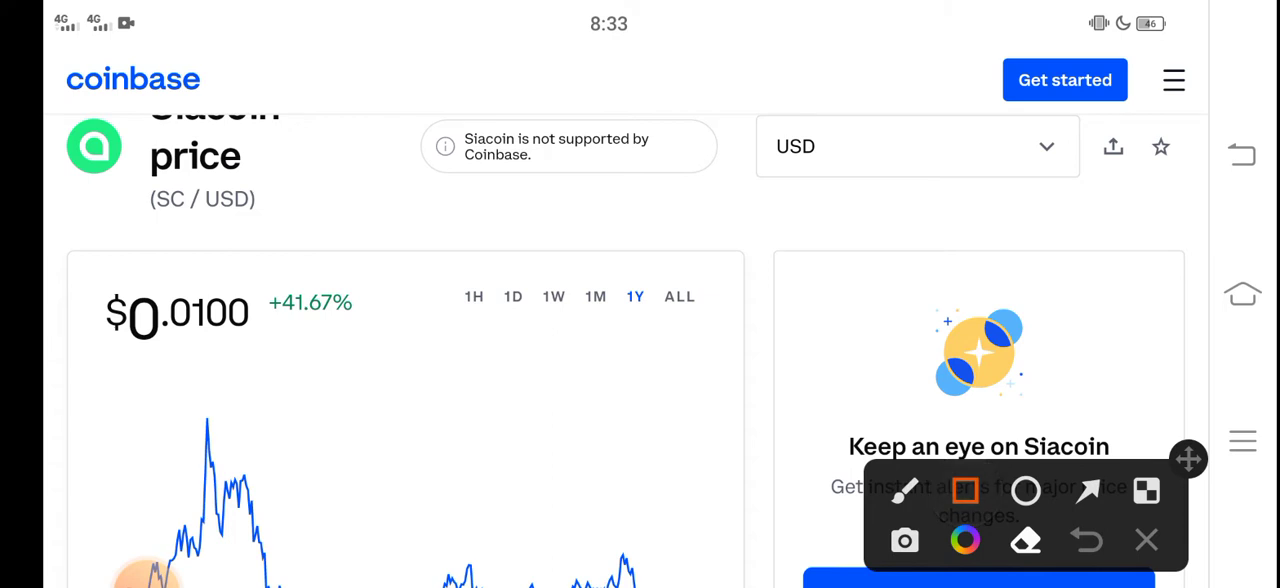
- Switch the Siacoin chart to the 1M range, January 4 to 29
{"action": "left_click_drag", "start_coordinate": [330, 372], "coordinate": [404, 372]}
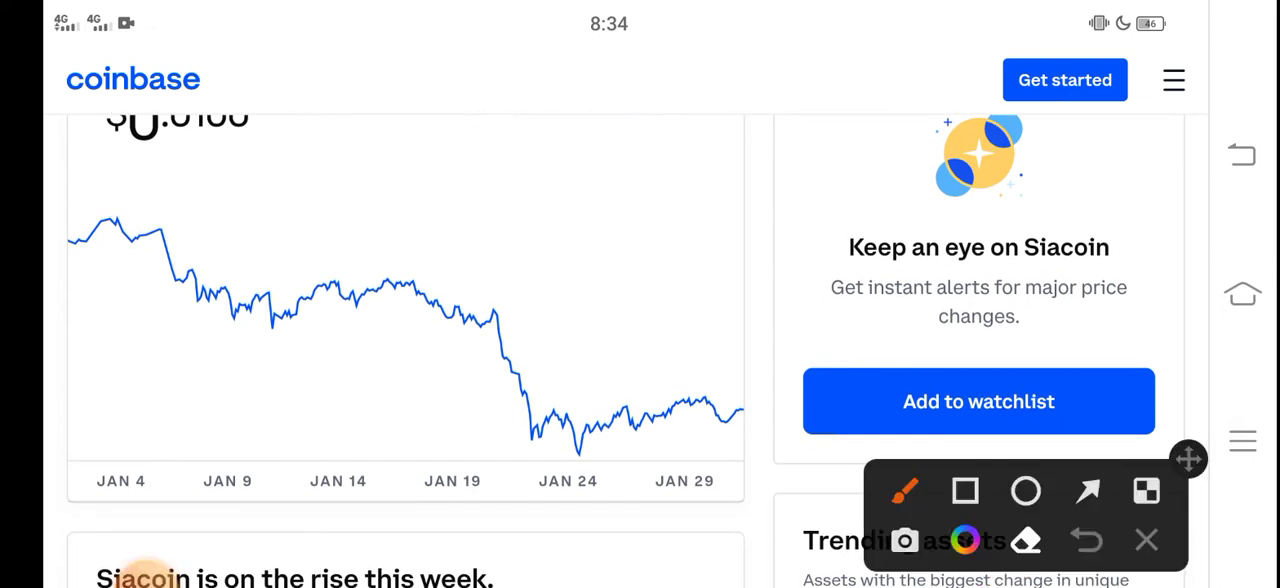
- Draw a red trend line down the January decline and circle the January 24 low
{"action": "left_click_drag", "start_coordinate": [128, 244], "coordinate": [300, 320]}
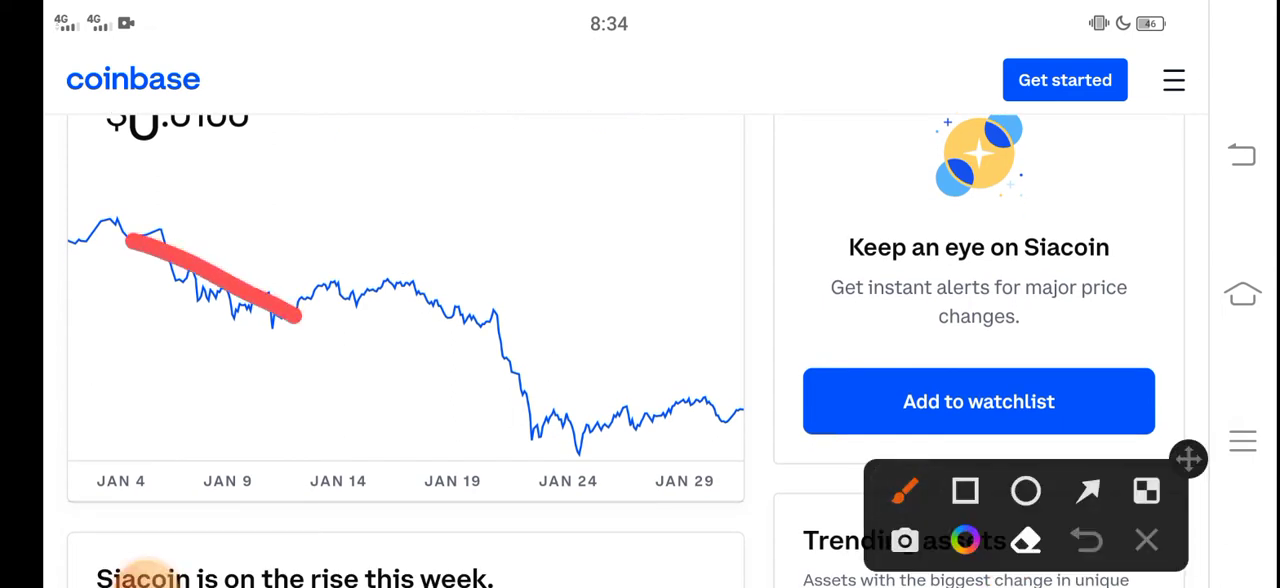
{"action": "left_click_drag", "start_coordinate": [300, 320], "coordinate": [520, 484]}
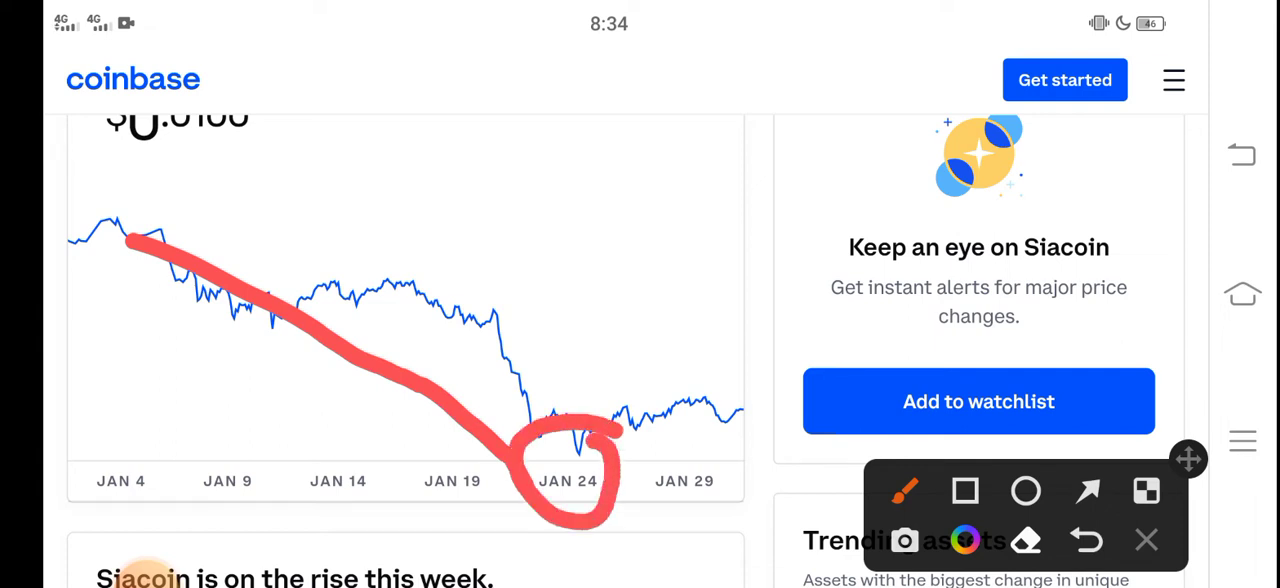
{"action": "left_click_drag", "start_coordinate": [600, 460], "coordinate": [740, 384]}
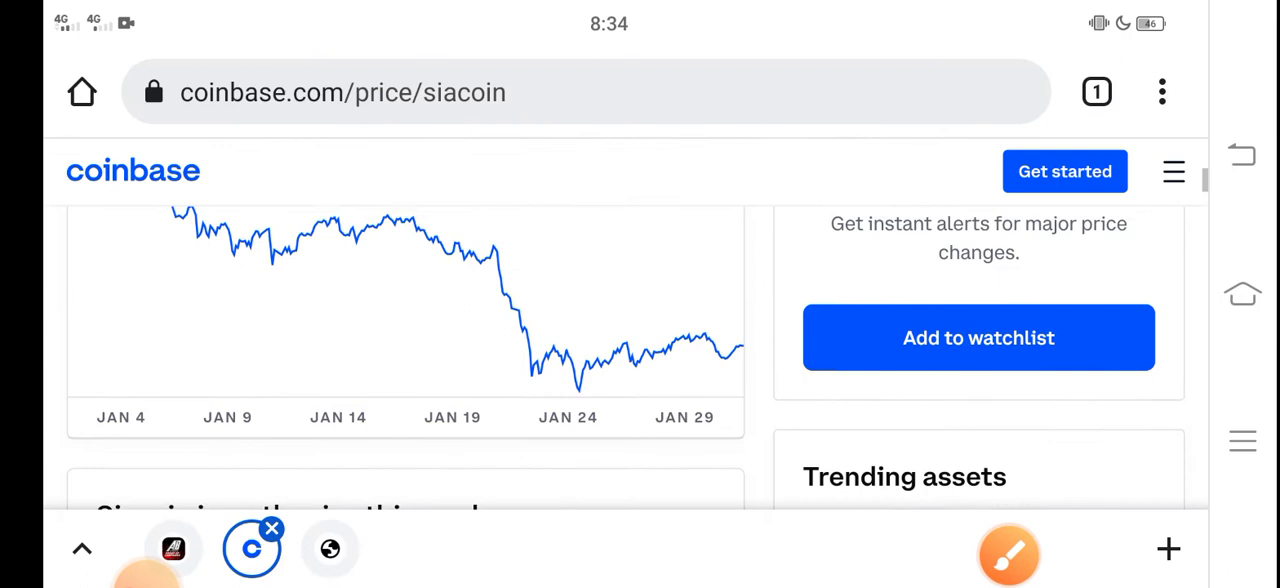
{"action": "scroll", "scroll_direction": "up", "scroll_amount": 3}
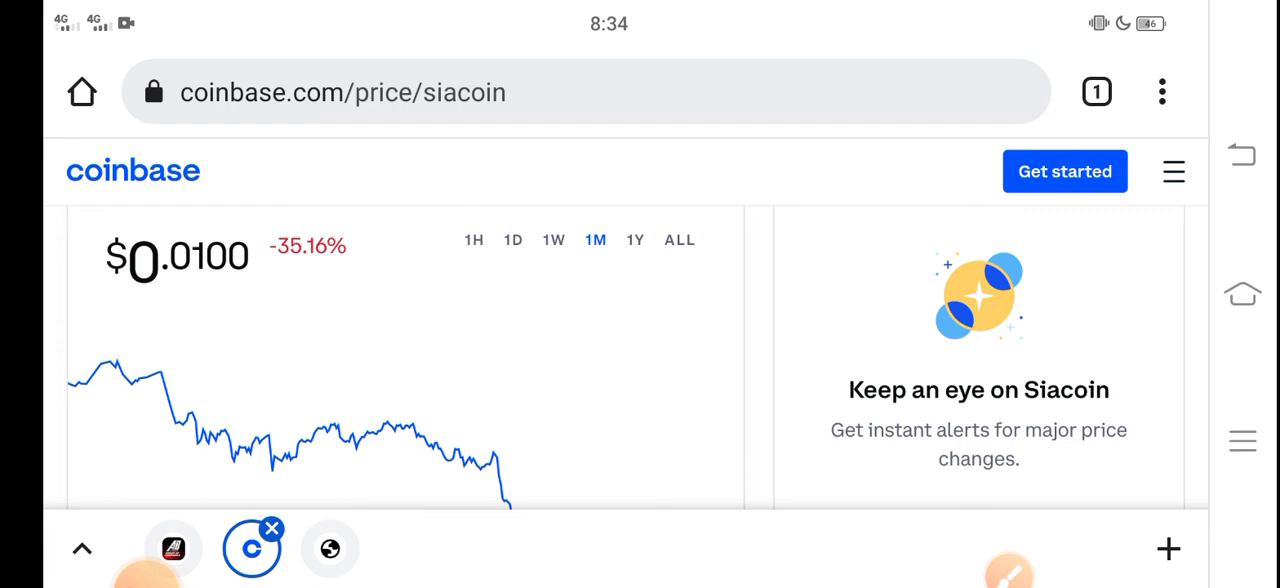
{"action": "scroll", "scroll_direction": "down", "scroll_amount": 3}
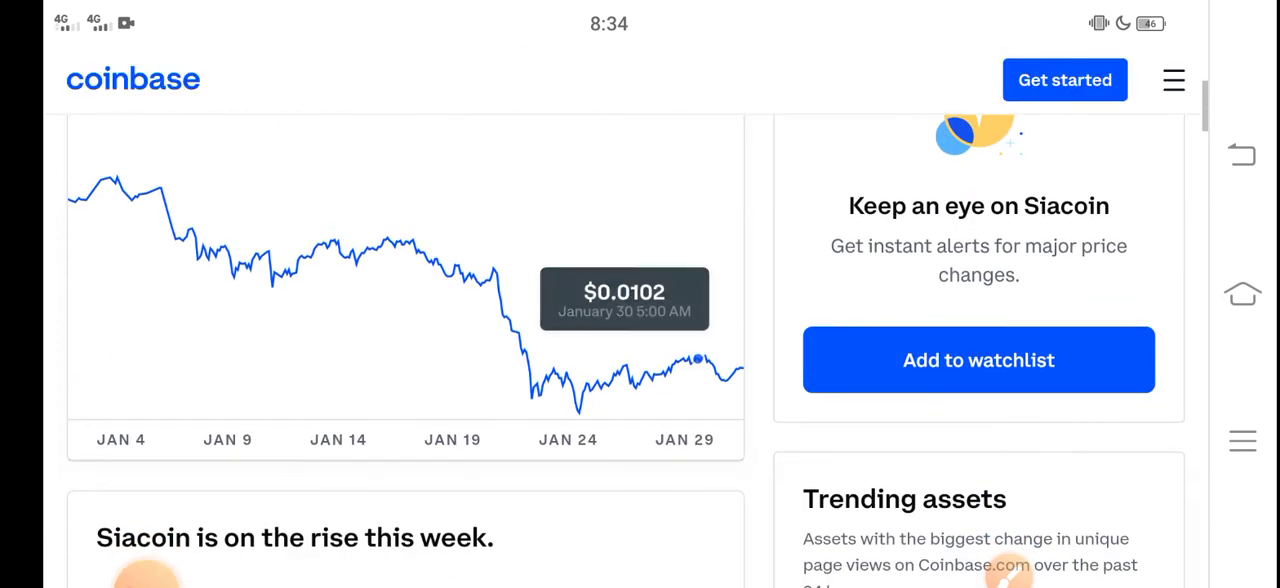
{"action": "scroll", "scroll_direction": "down", "scroll_amount": 3}
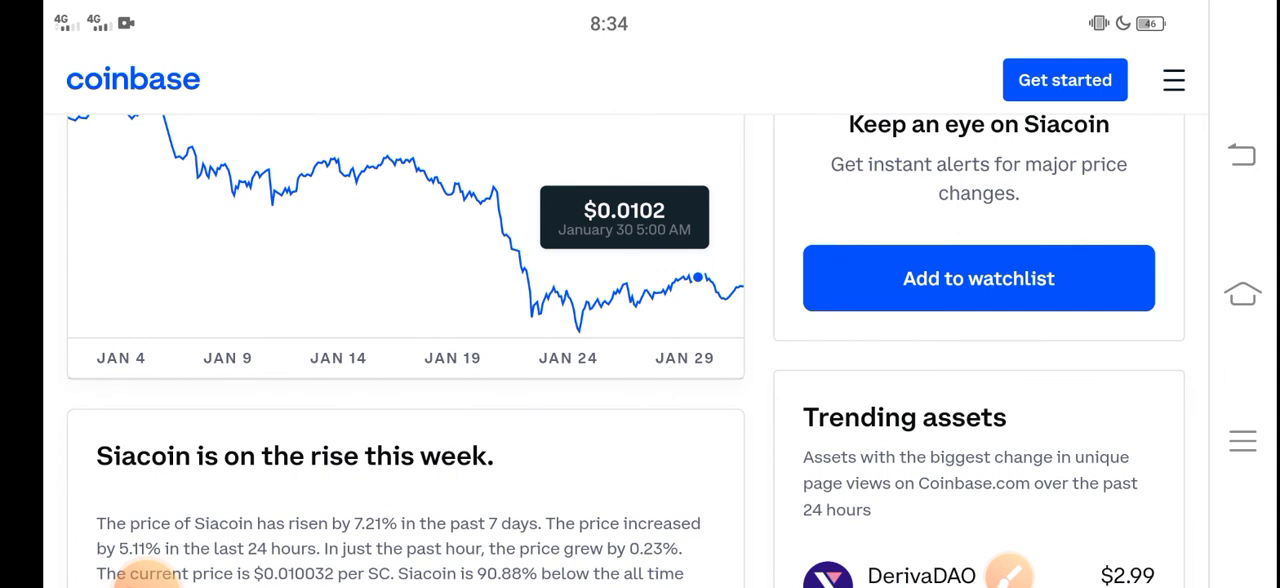